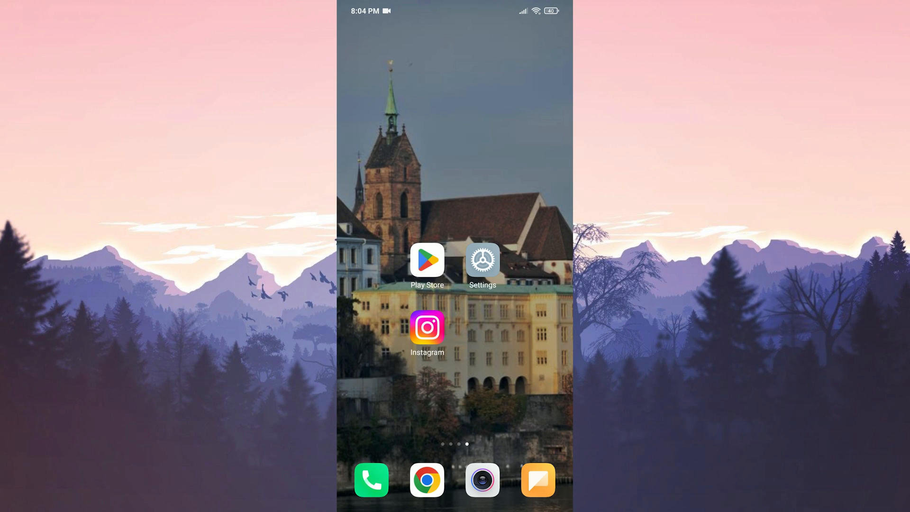
Search the Play Store for 'instag' to confirm Instagram is installed, then return home.
left_click(426, 260)
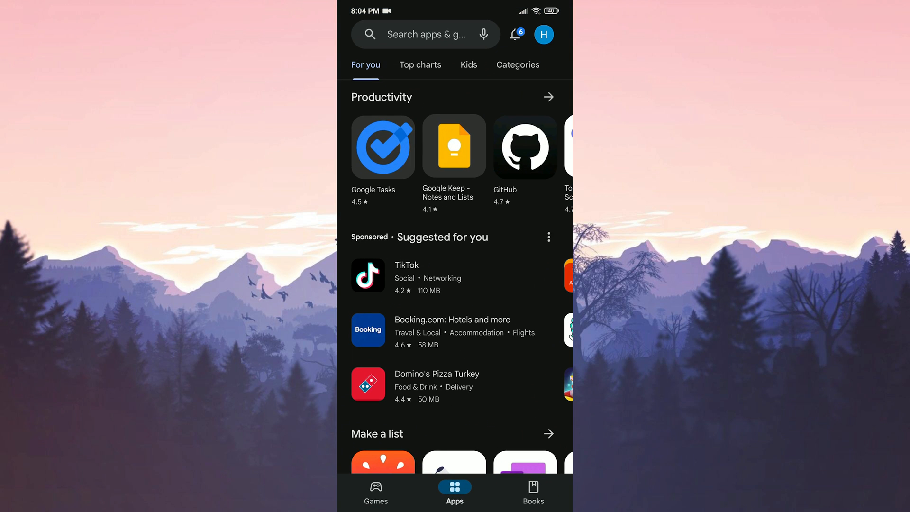
left_click(424, 34)
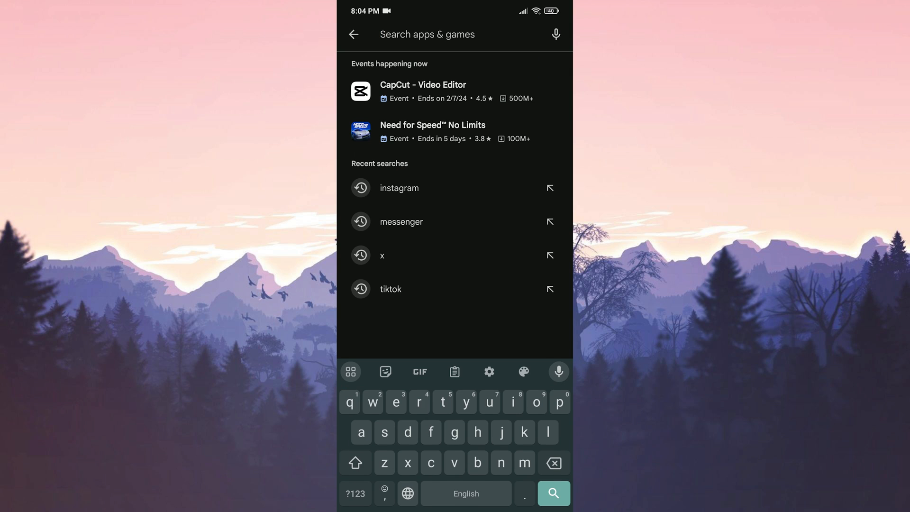
type("instag")
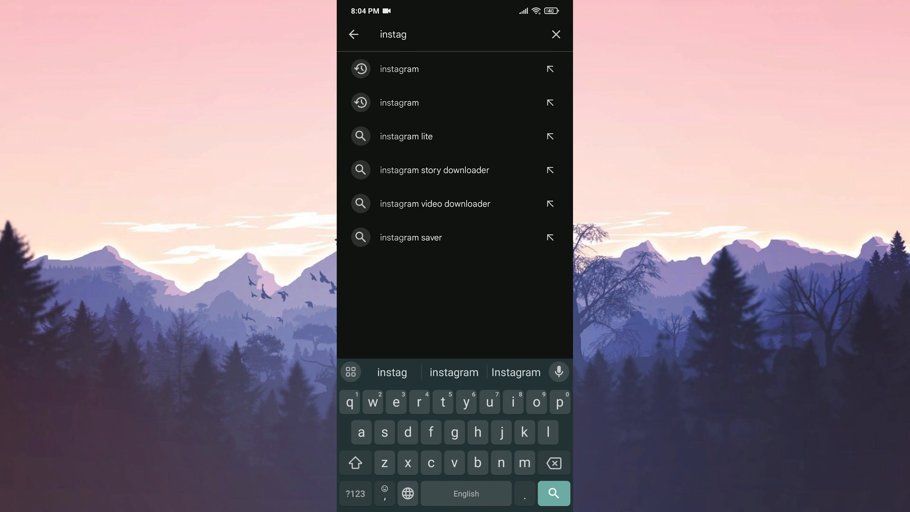
left_click(398, 68)
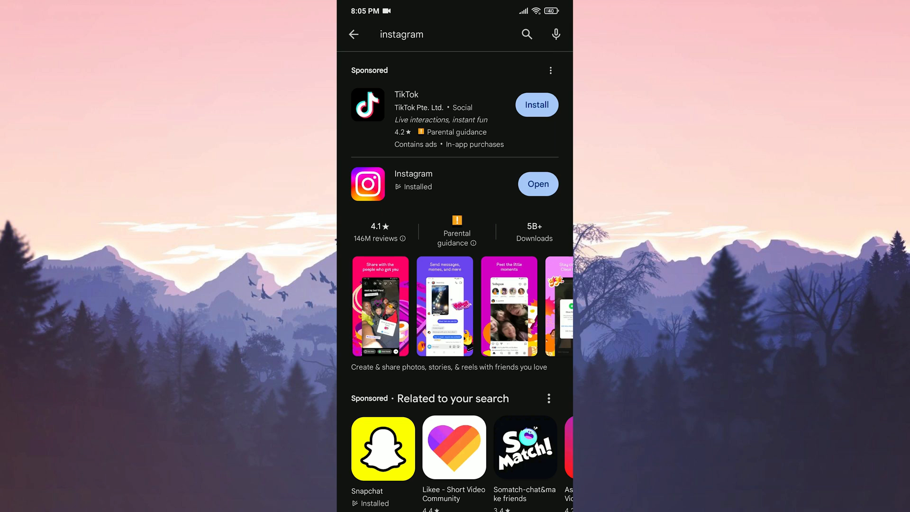
left_click(413, 183)
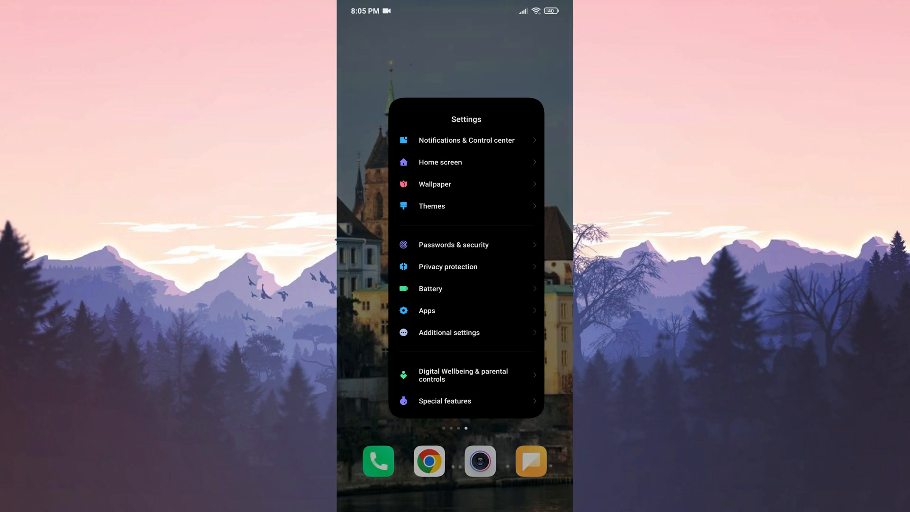
Find Instagram under Settings > Apps and clear its cache from the storage page.
left_click(455, 340)
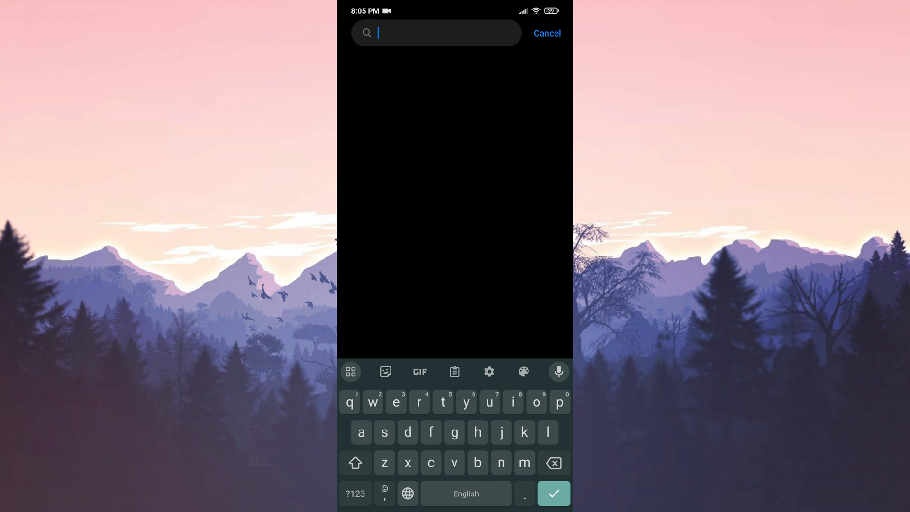
type("instag")
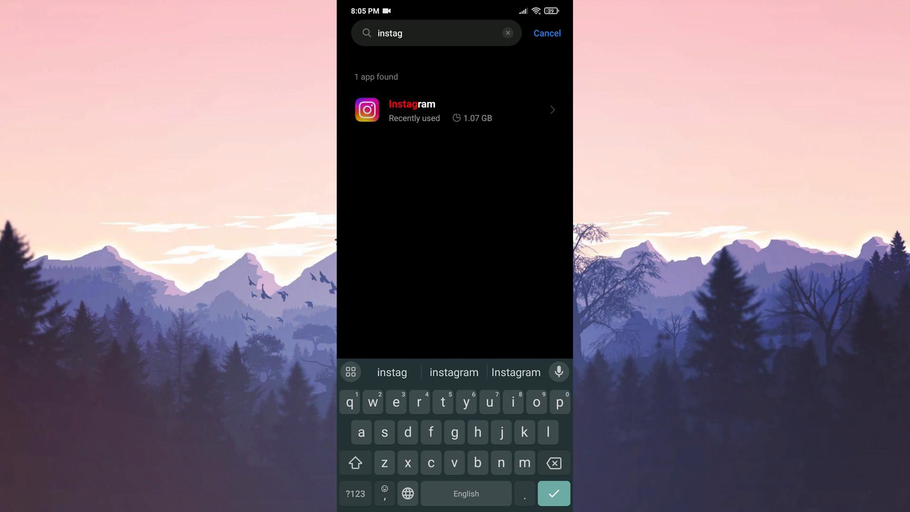
left_click(455, 111)
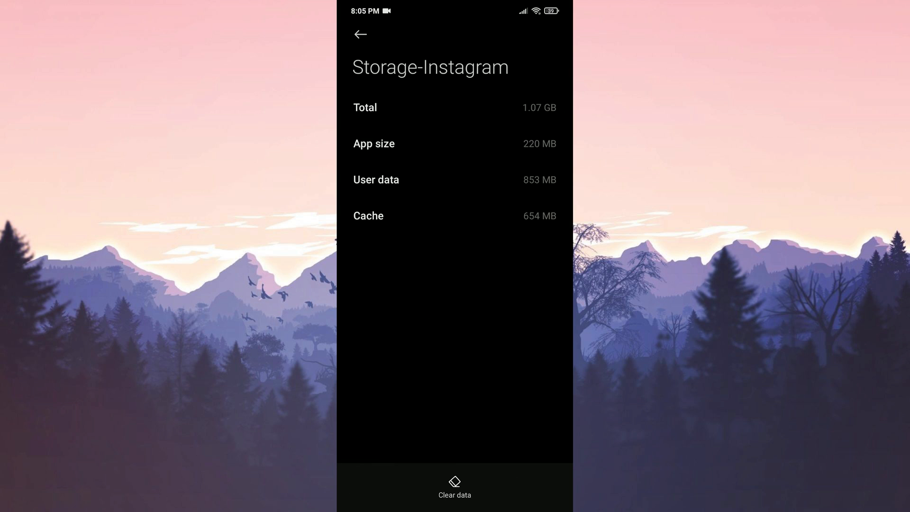
left_click(455, 485)
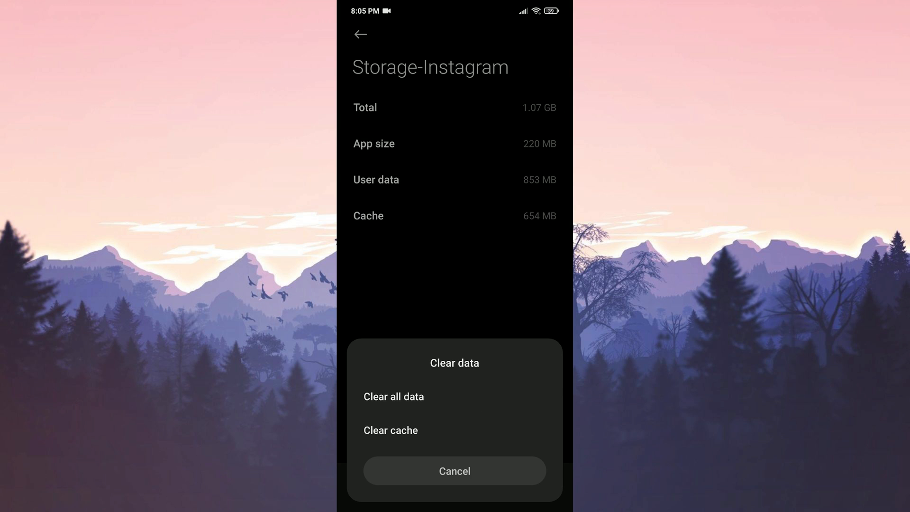
left_click(390, 429)
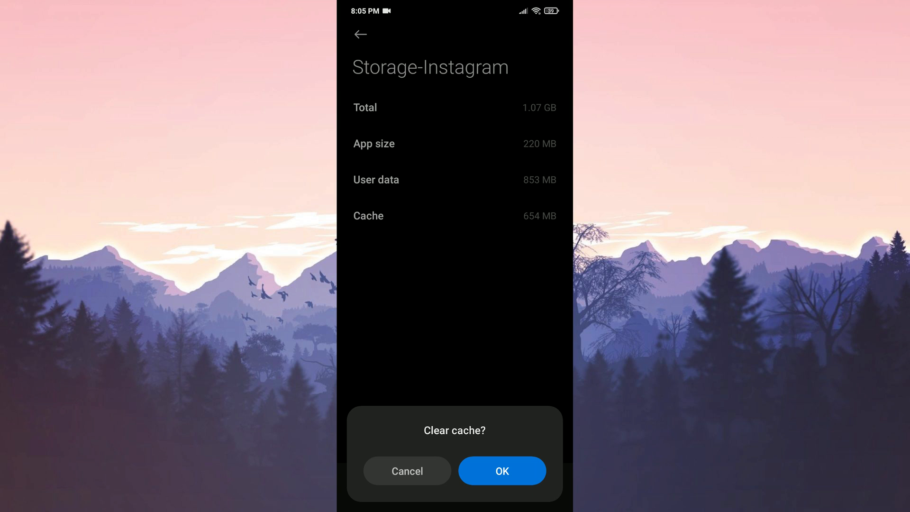
left_click(501, 471)
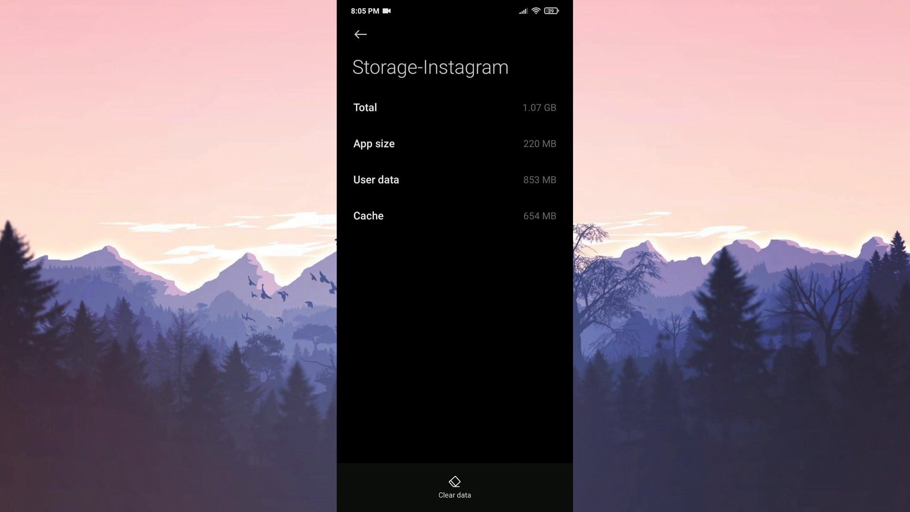
left_click(455, 484)
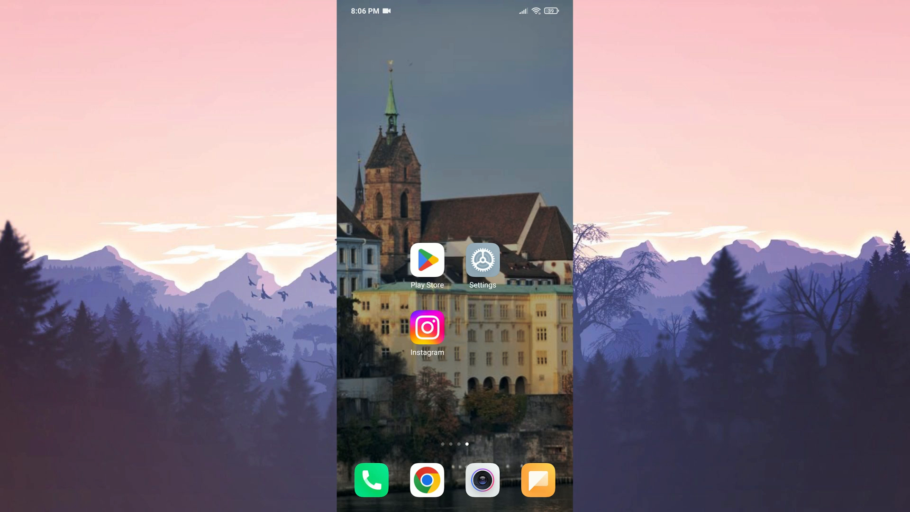
Open Instagram's Settings and privacy from the profile menu and go to Creator tools and controls.
left_click(426, 329)
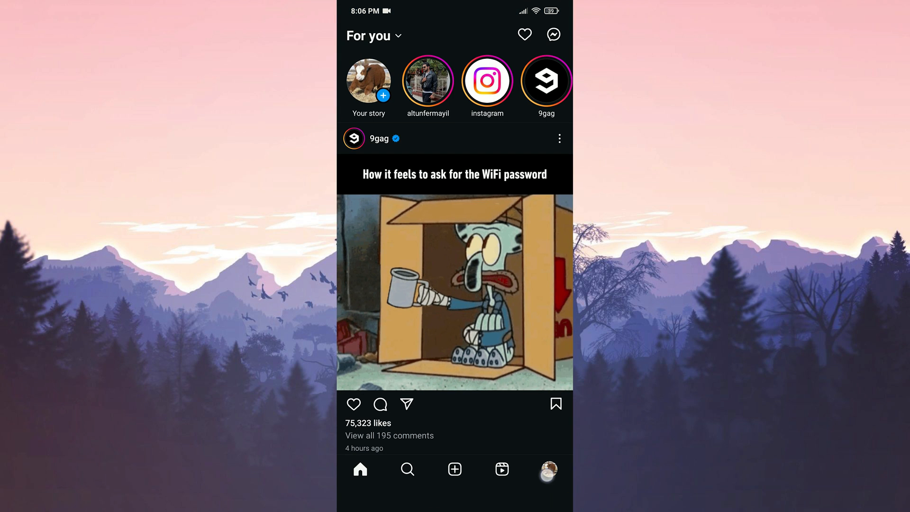
left_click(547, 469)
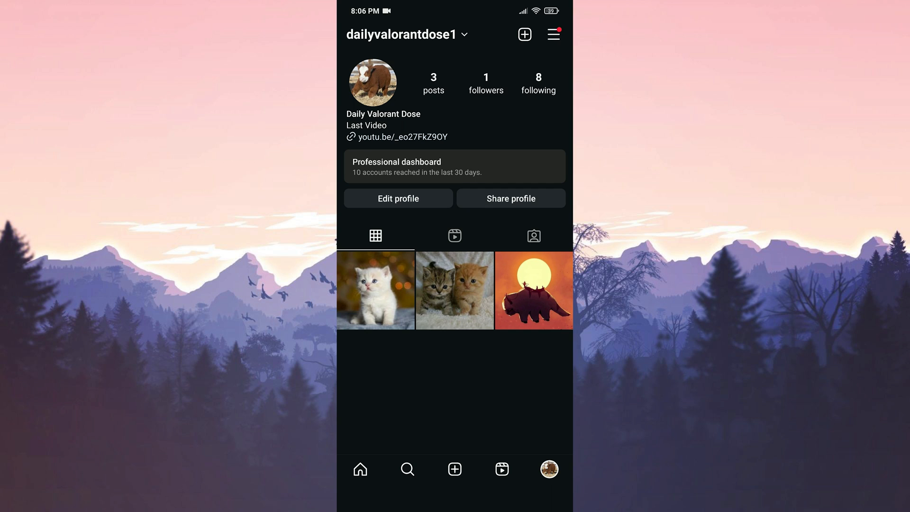
left_click(552, 34)
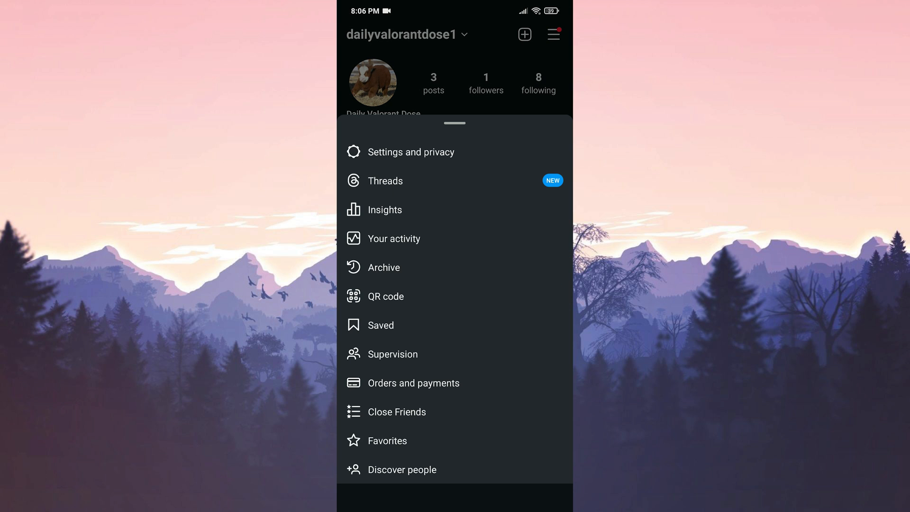
left_click(412, 151)
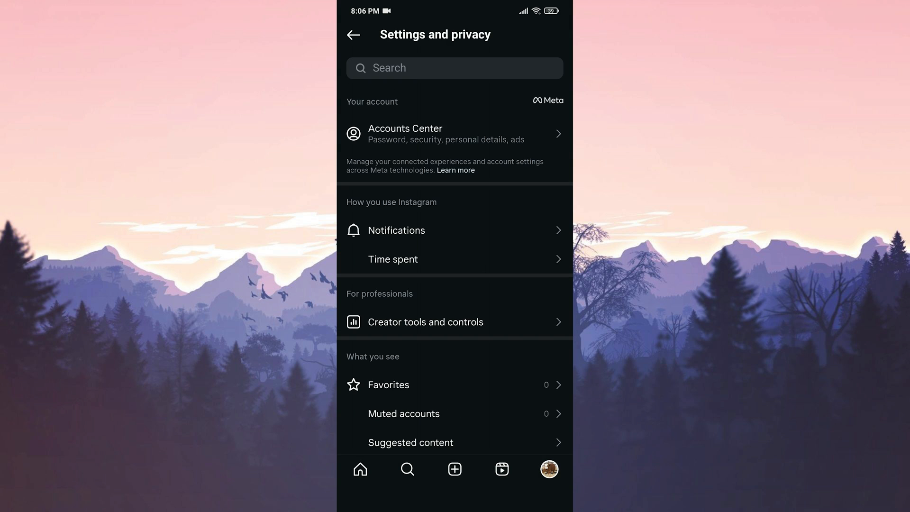
scroll("up", 3)
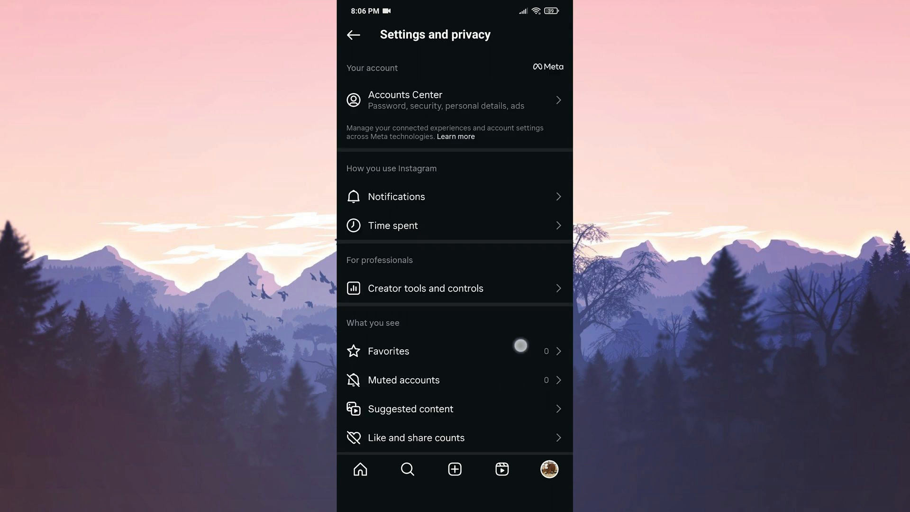
scroll("down", 3)
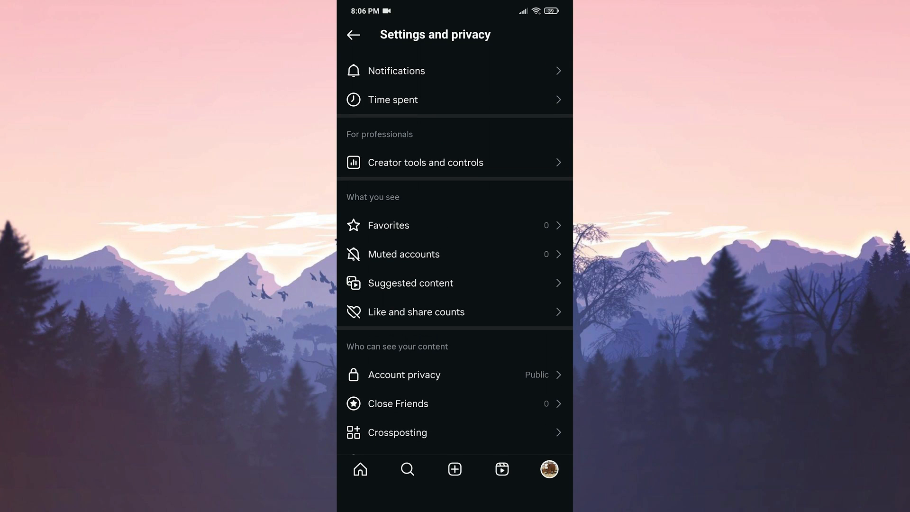
left_click(424, 162)
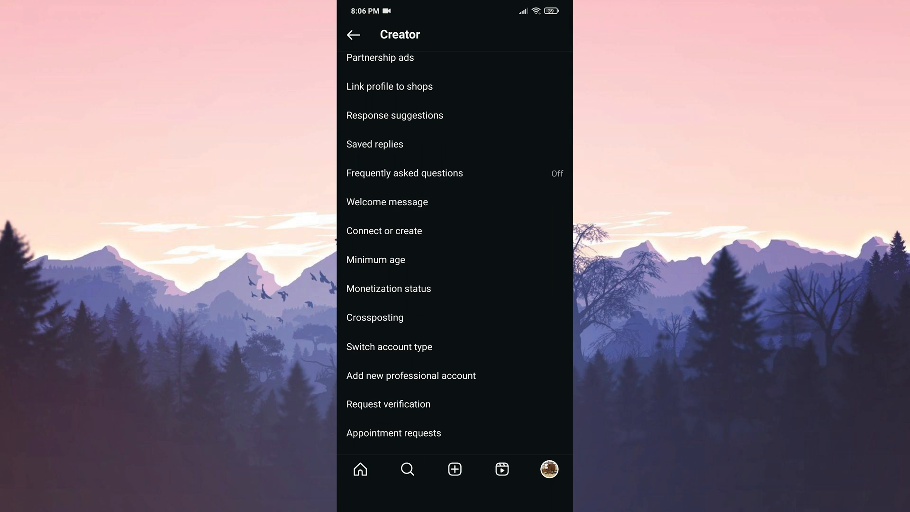
Use Switch account type and confirm switching to a personal account.
left_click(389, 346)
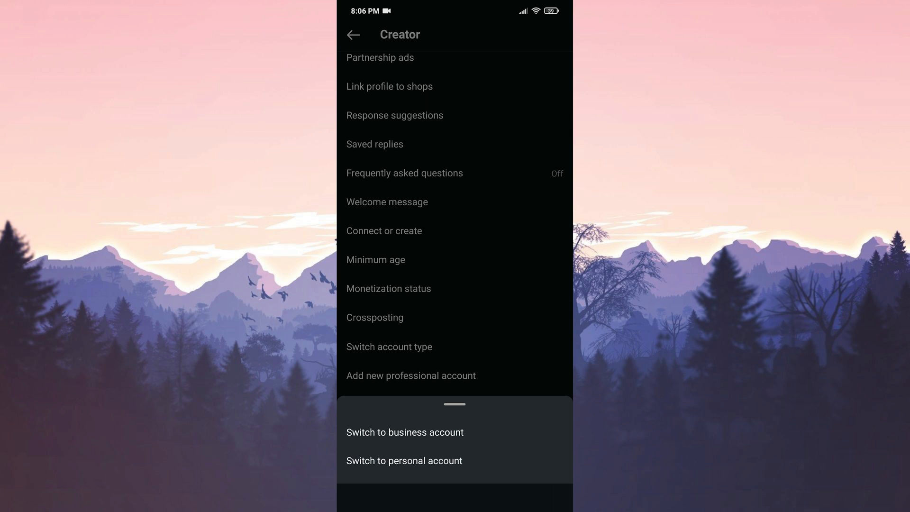
left_click(454, 404)
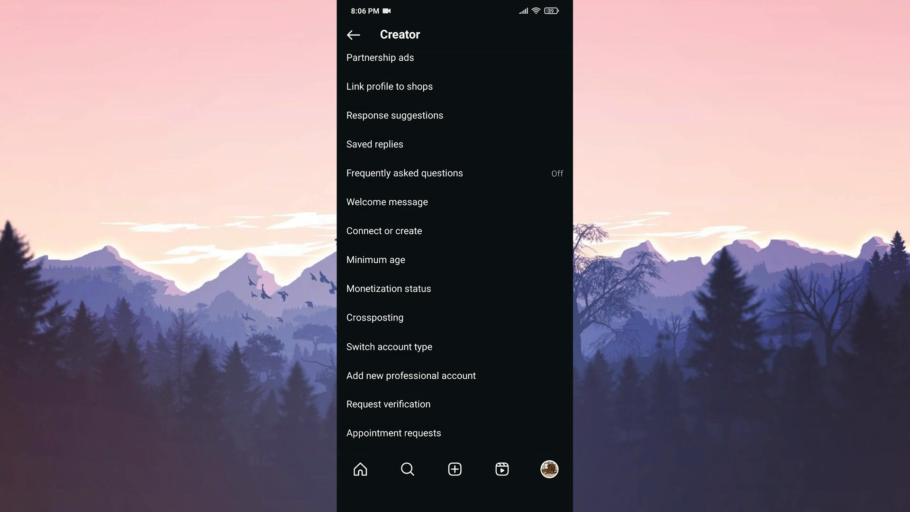
left_click(388, 346)
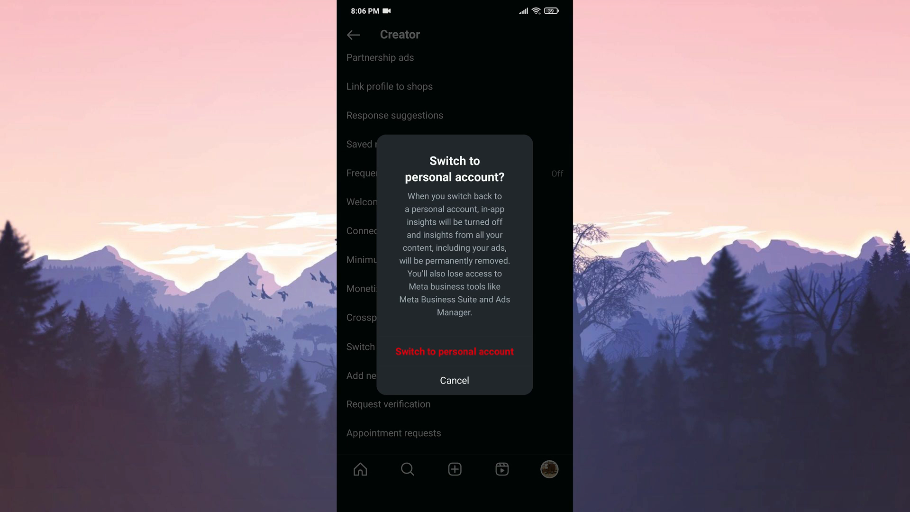
left_click(454, 380)
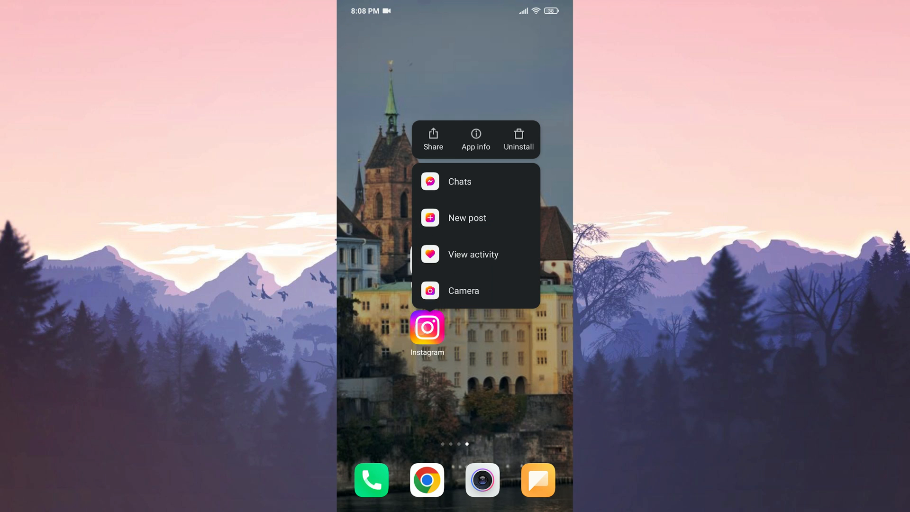
Uninstall Instagram from its home screen icon and launch Chrome.
left_click(517, 139)
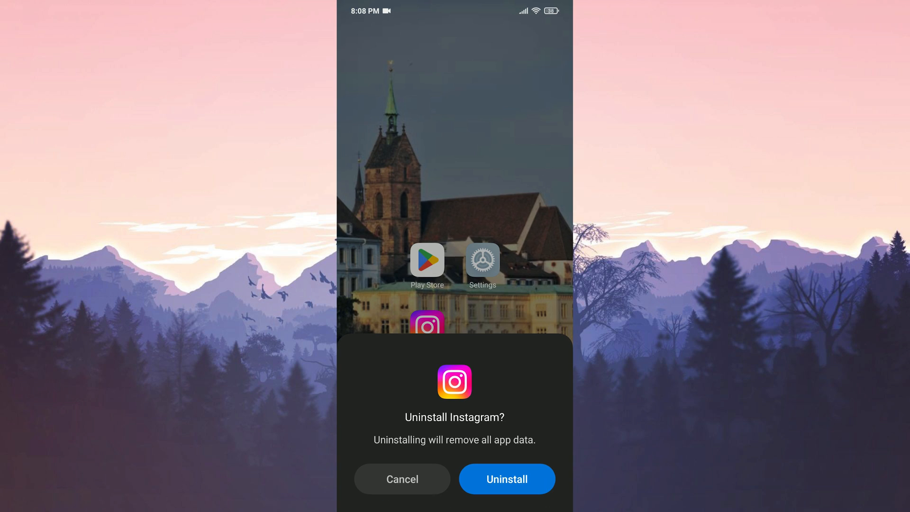
left_click(506, 479)
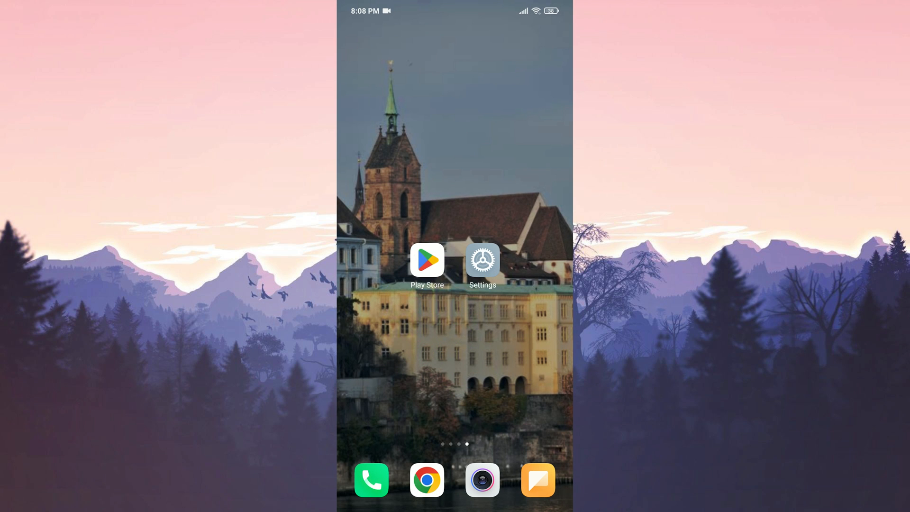
left_click(427, 480)
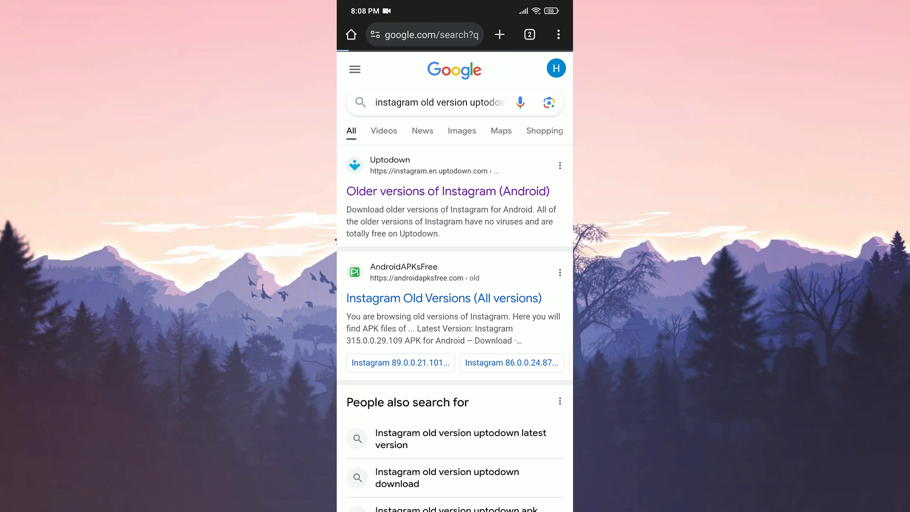
Download Instagram 314.0.0.20.114 from Uptodown's older versions page.
left_click(447, 191)
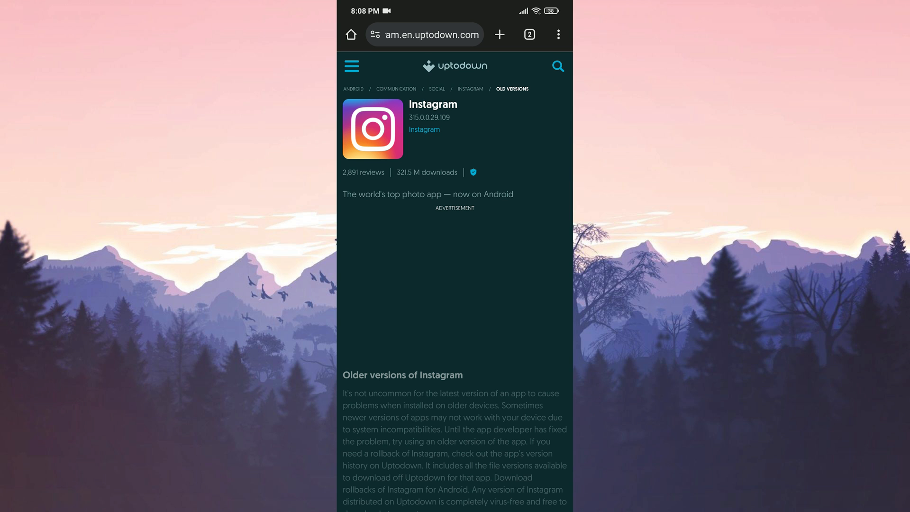
scroll("down", 3)
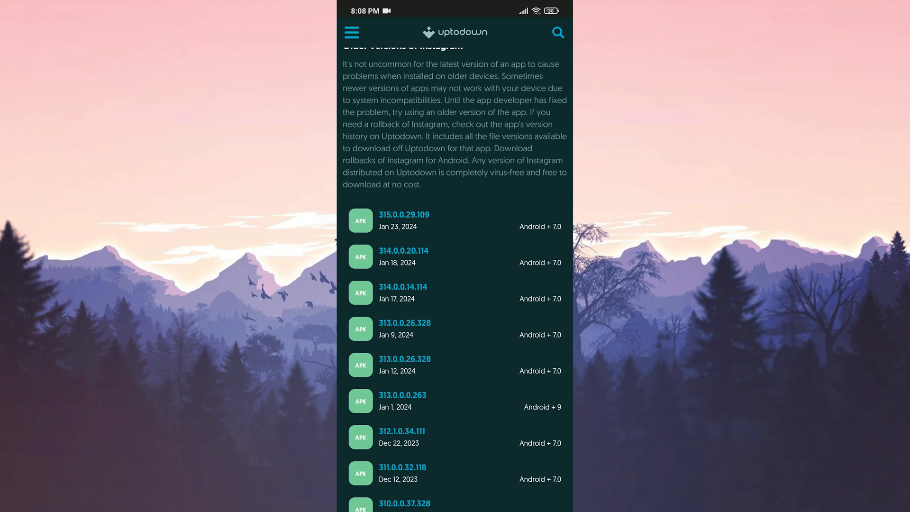
left_click(403, 251)
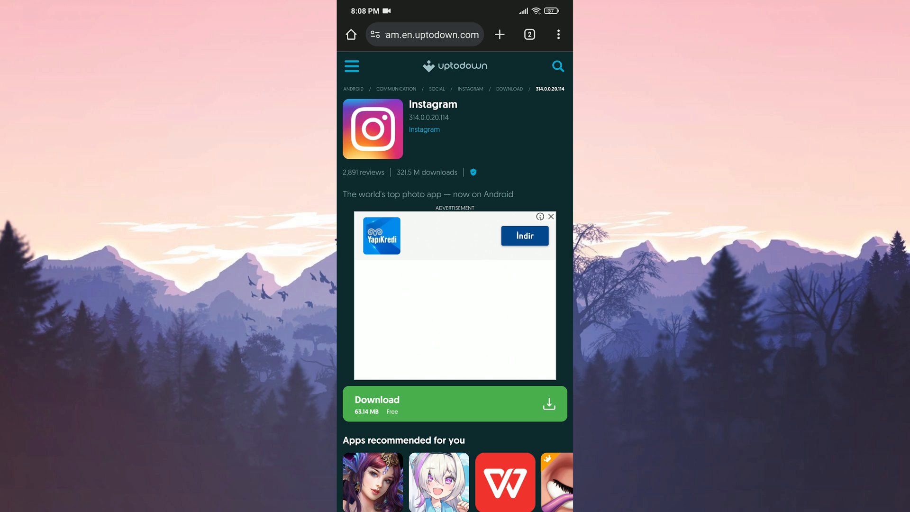
left_click(454, 403)
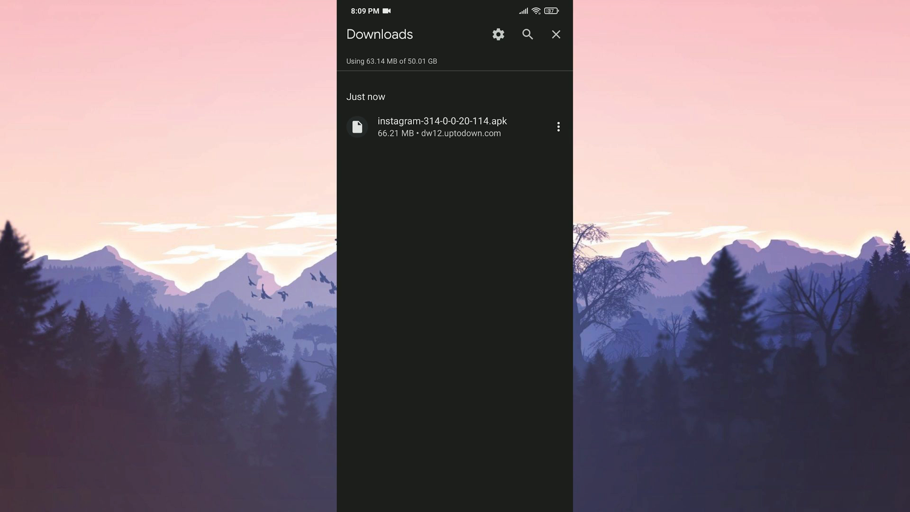
Install the instagram-314-0-0-20-114.apk from Downloads and launch Instagram.
left_click(441, 127)
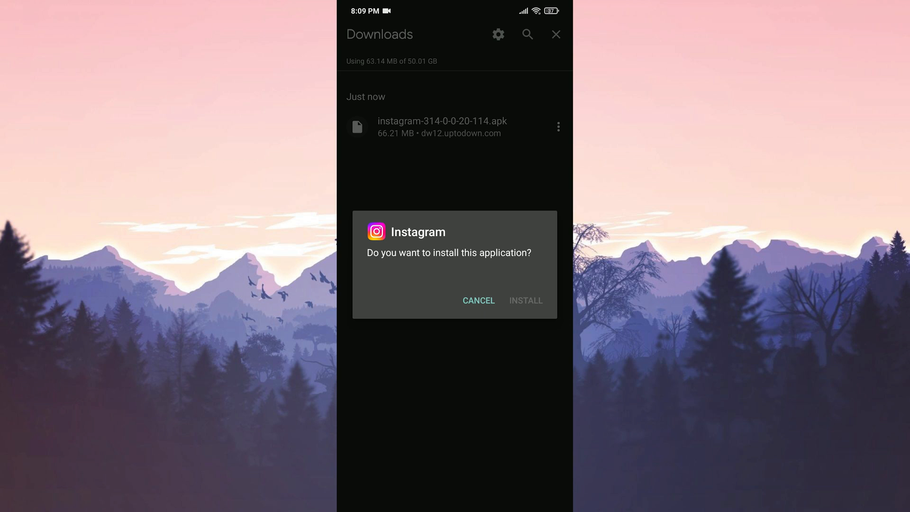
left_click(524, 300)
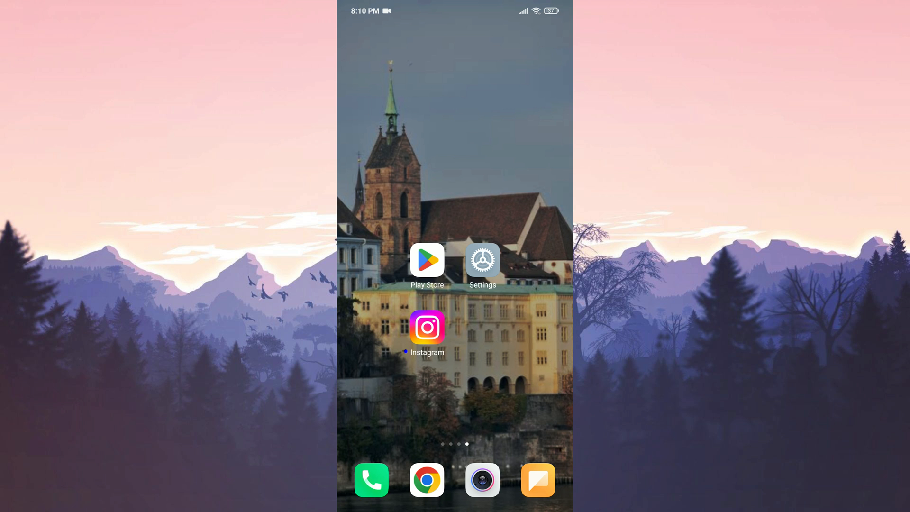
left_click(427, 328)
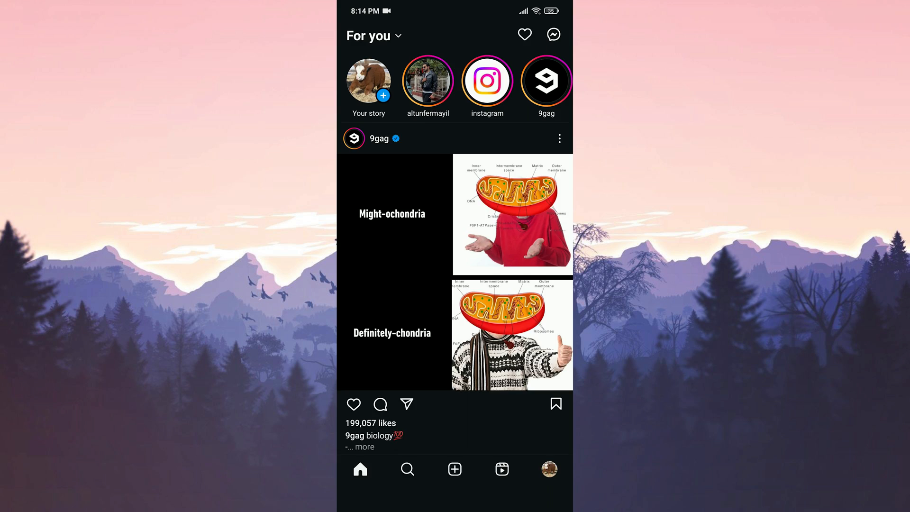
Start a technical problem report and continue with the feed screenshot attached.
left_click(558, 138)
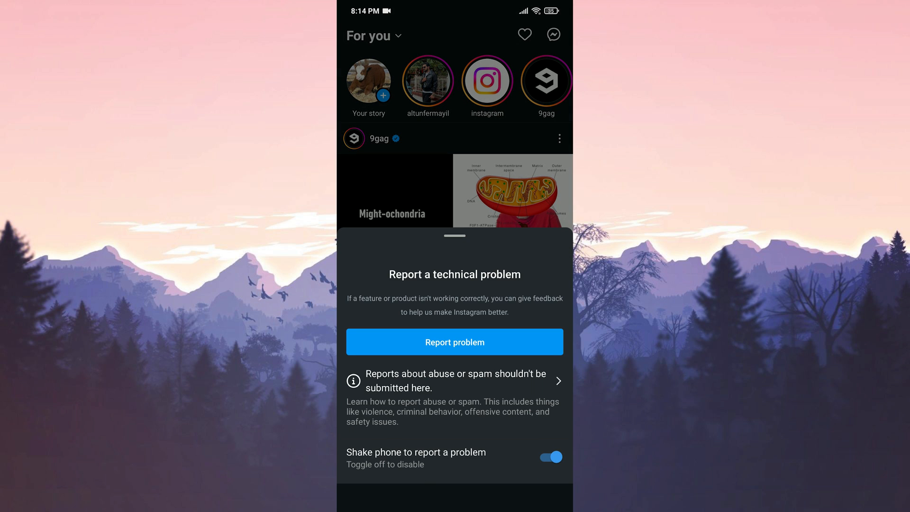
left_click(454, 341)
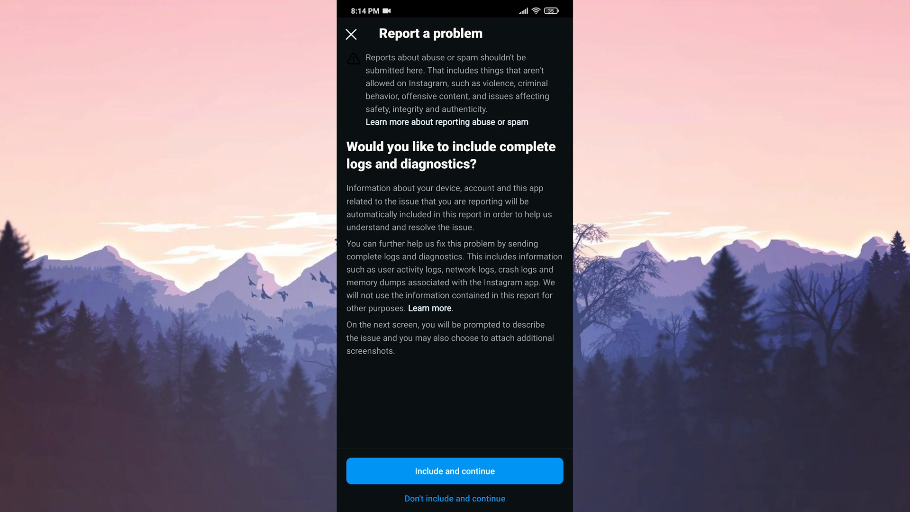
left_click(455, 470)
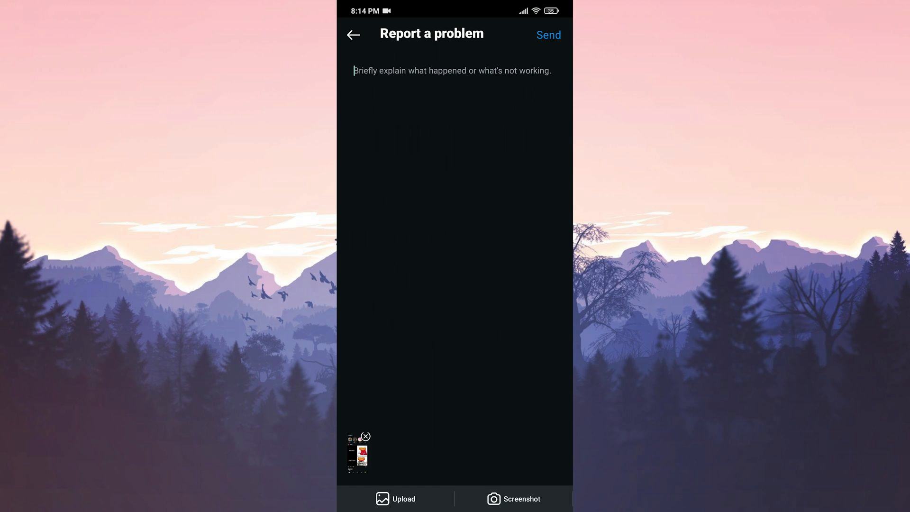
Send the report 'My ig story viewer count not showing.' and go to the home screen.
left_click(452, 70)
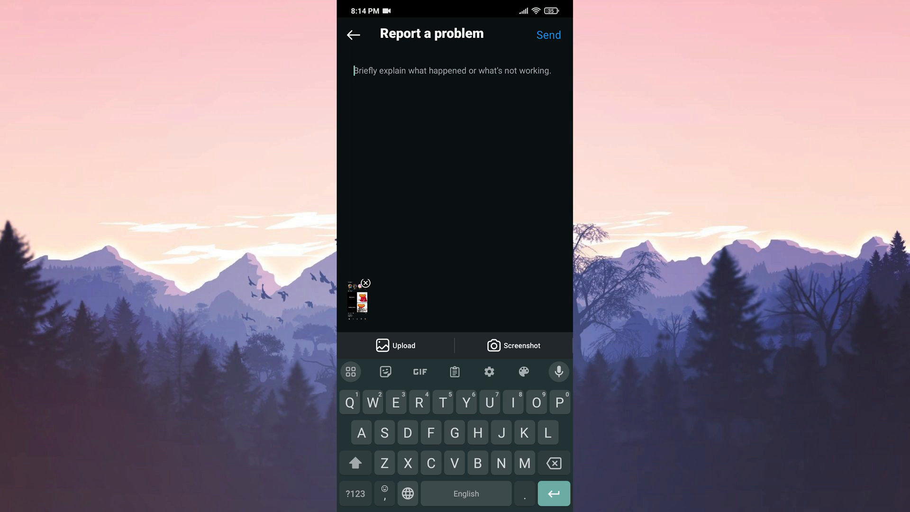
type("My ig story viewer count not showing.")
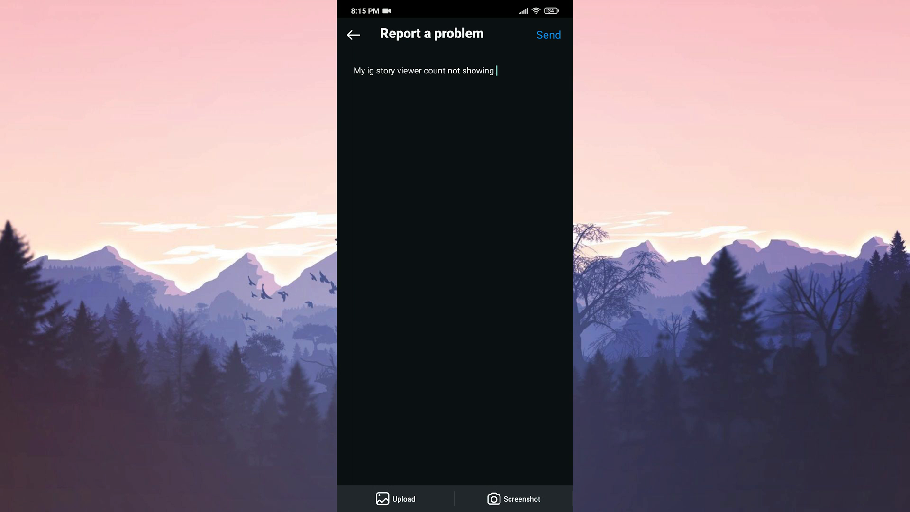
left_click(352, 35)
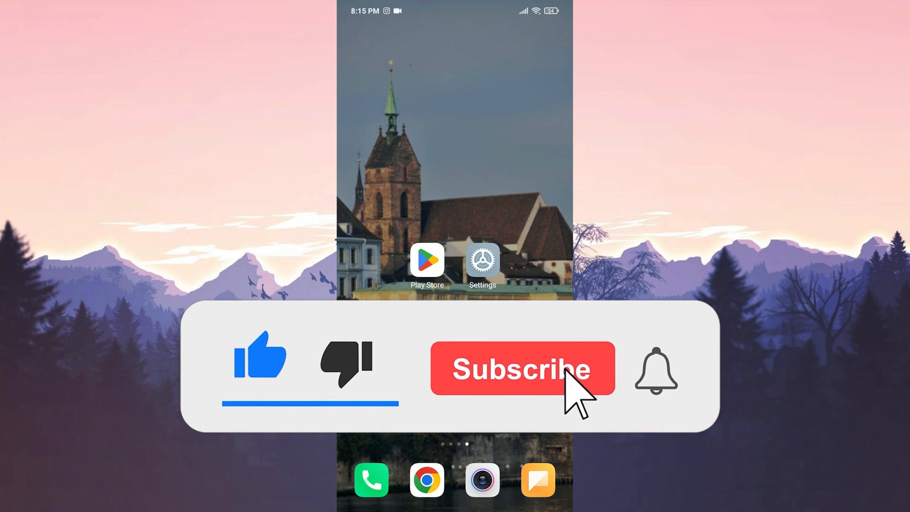
left_click(522, 368)
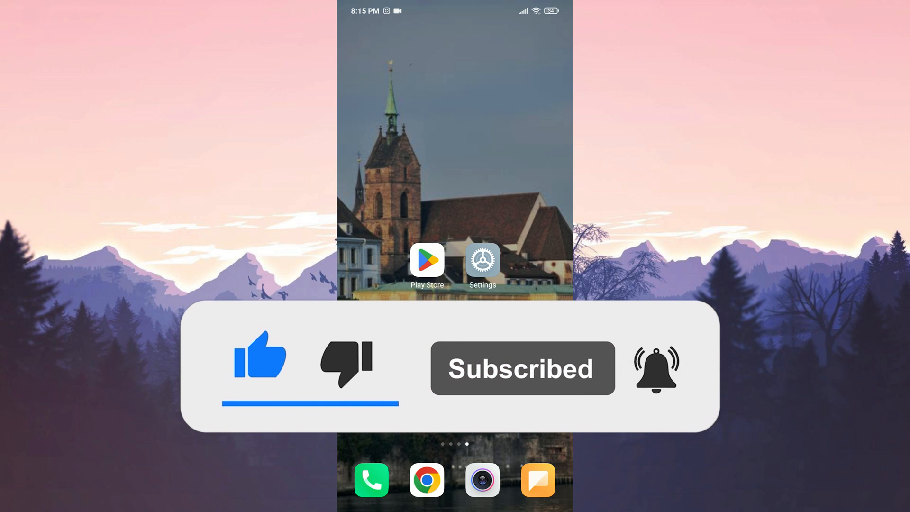